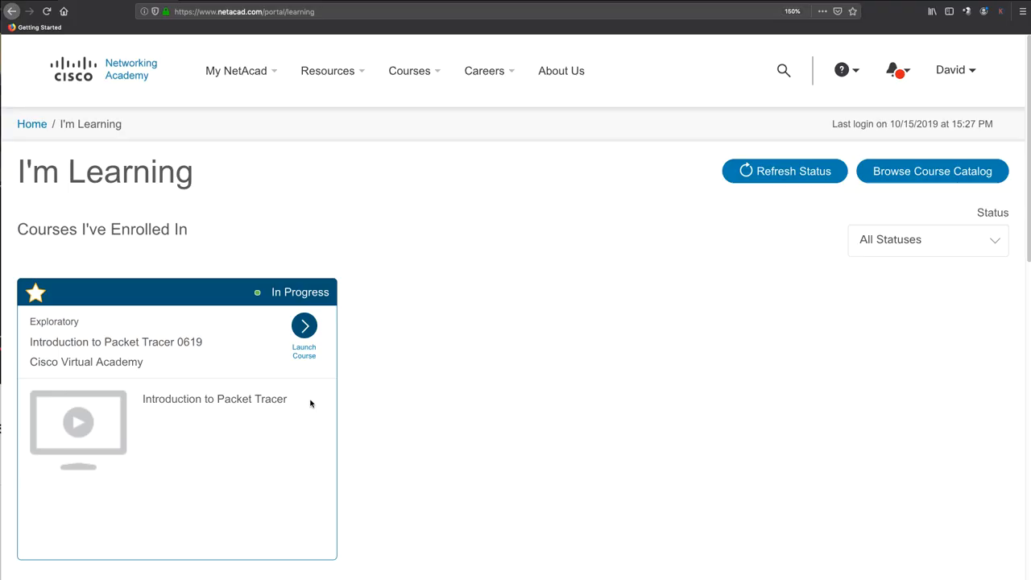
Launch the Introduction to Packet Tracer 0619 course from the I'm Learning page
left_click(303, 326)
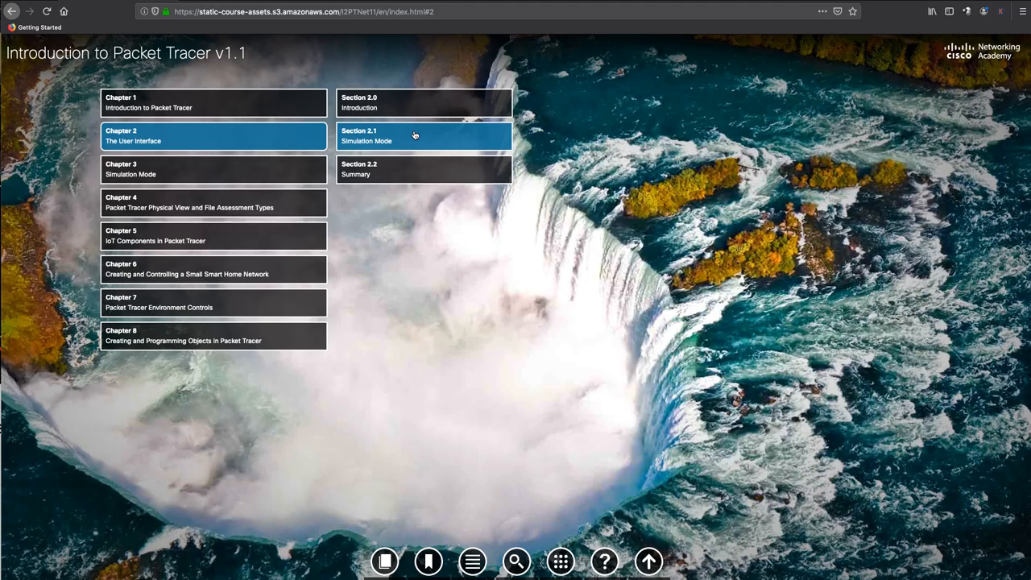
Expand Section 2.1 Simulation Mode and go to page 2.1.1.1 Packet Tracer User Interface
left_click(422, 135)
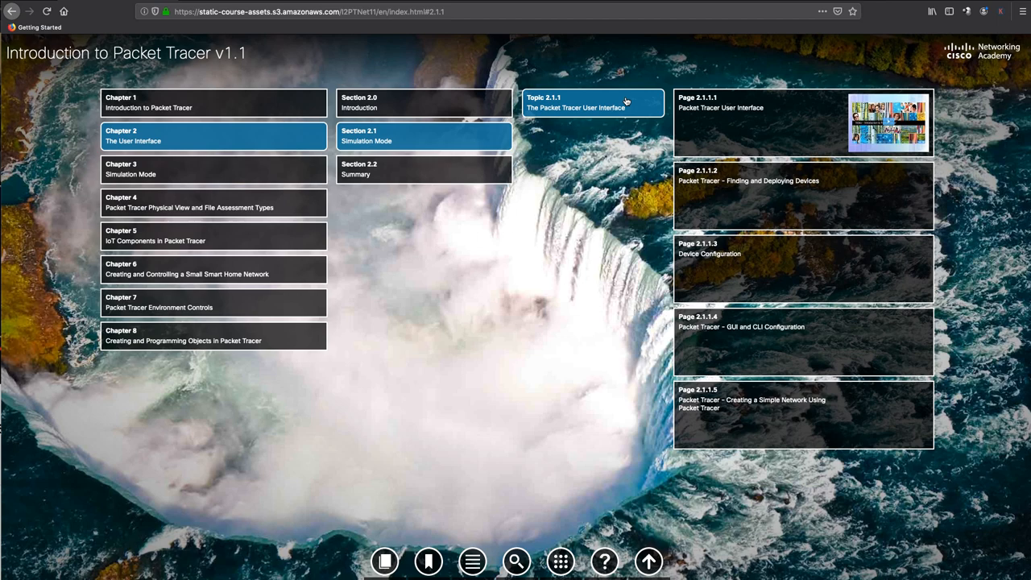
left_click(802, 123)
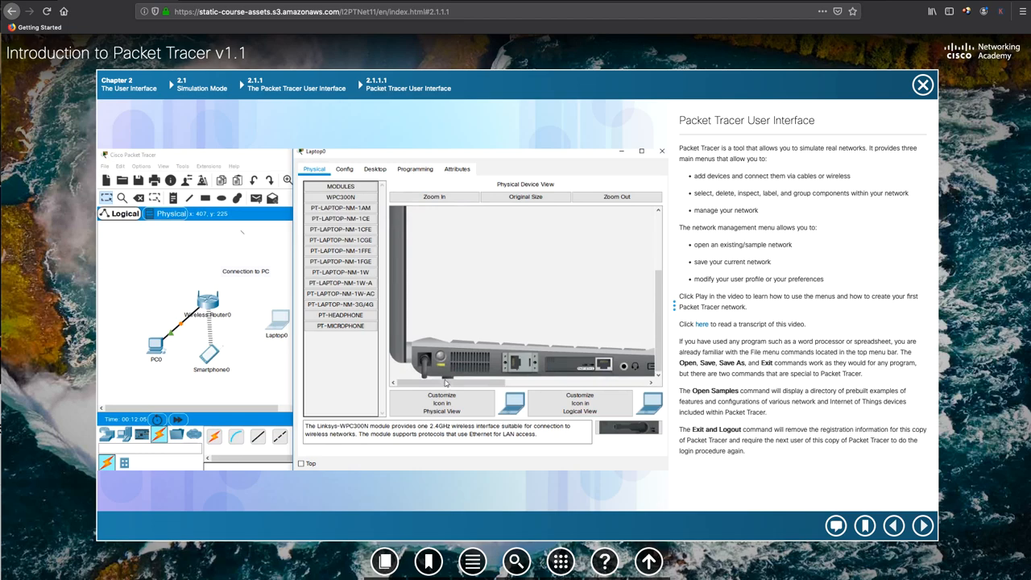
Advance with the next-page arrow to page 2.1.1.3 Device Configuration
left_click(923, 525)
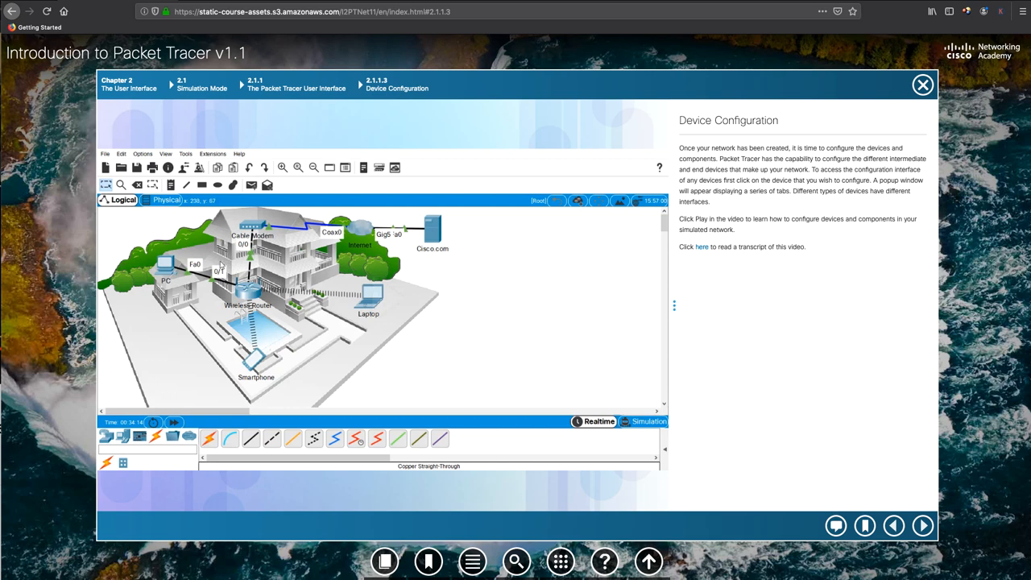
Leave the course for the GNS3 site, then view the Cisco VIRL PE documentation tab
left_click(248, 304)
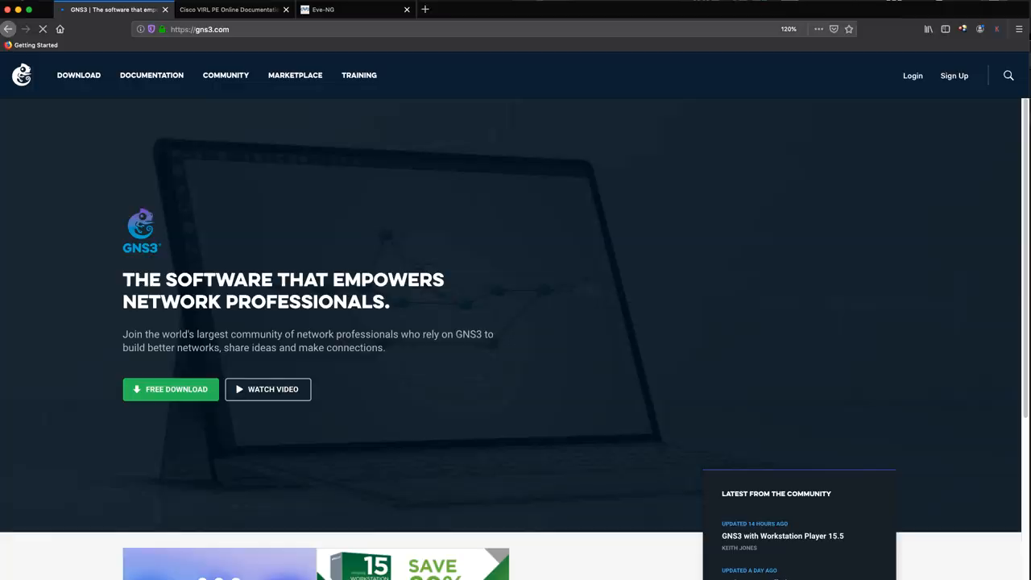
left_click(228, 9)
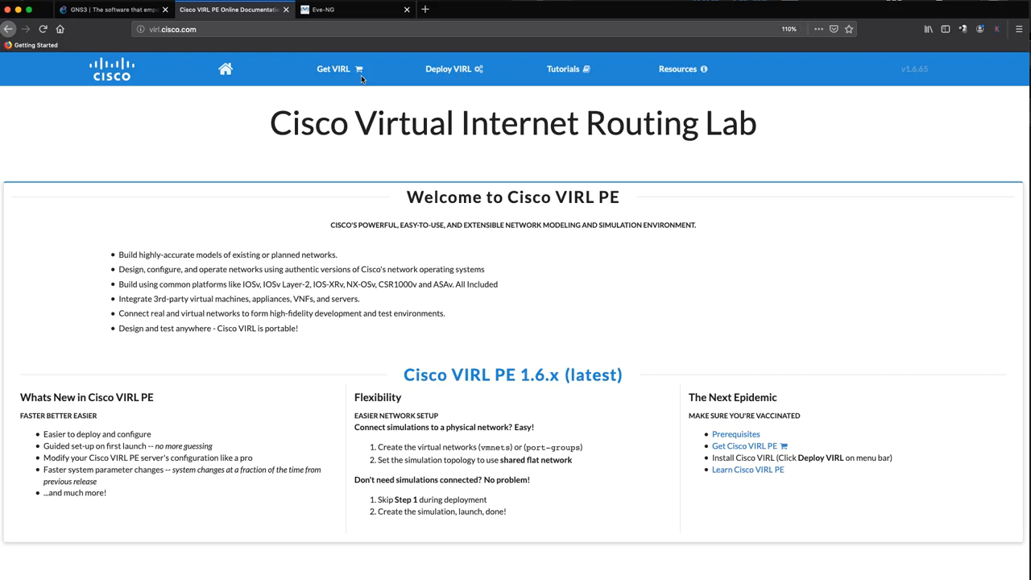